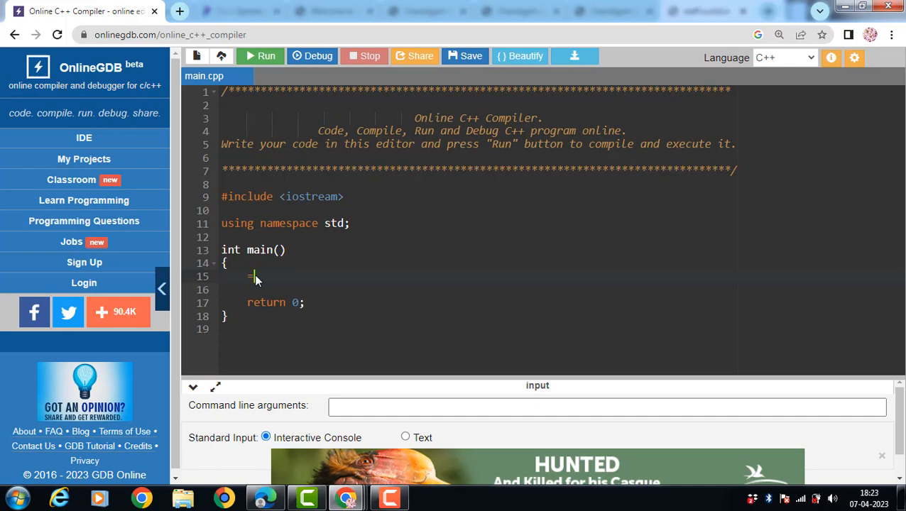
Type the example statement a=5; inside main and highlight it.
{"action": "type", "text": "a=5;"}
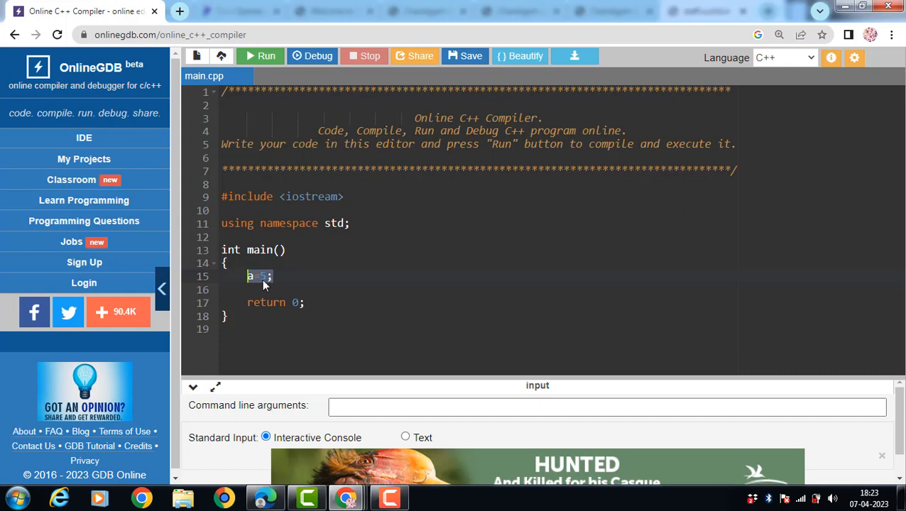
{"action": "left_click", "coordinate": [267, 56]}
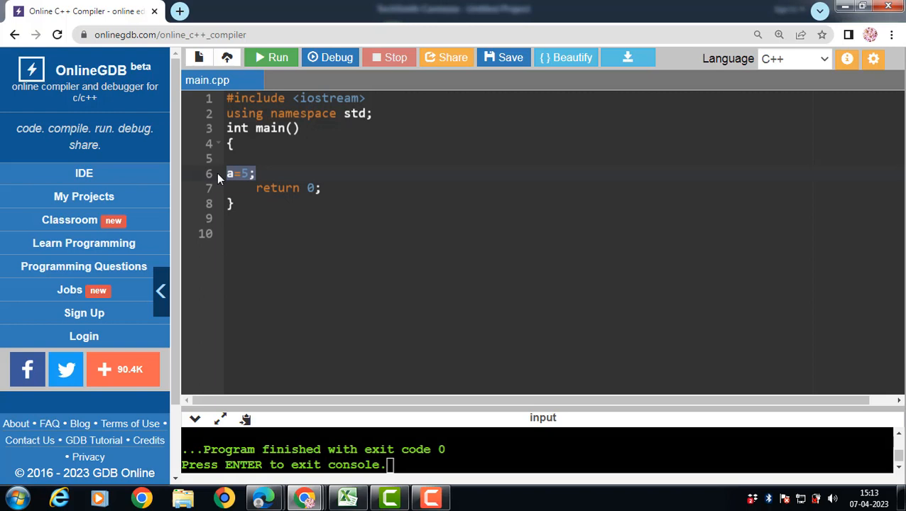
Replace a=5; with an empty class abc { }; declared above main.
{"action": "type", "text": "i"}
{"action": "type", "text": "class "}
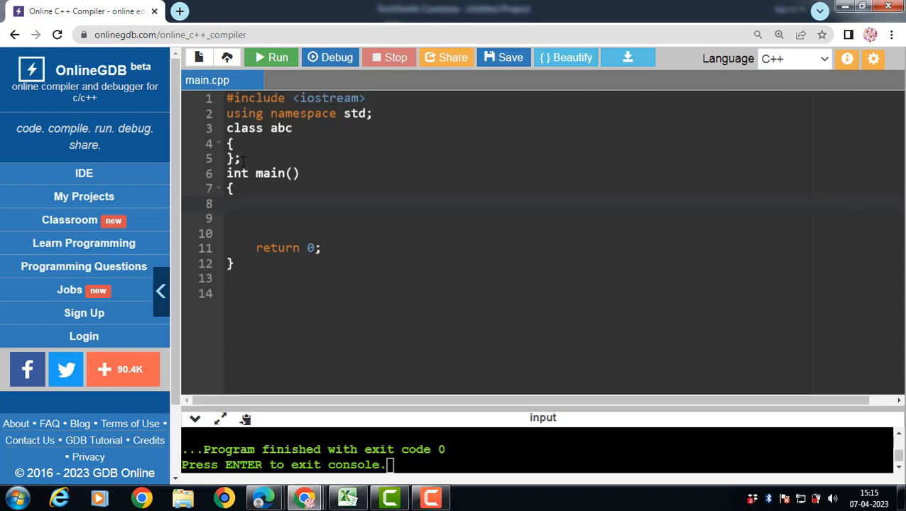
Write abc a1,a2; and a1=a2; in main, then highlight a2 and the = sign.
{"action": "type", "text": "abc"}
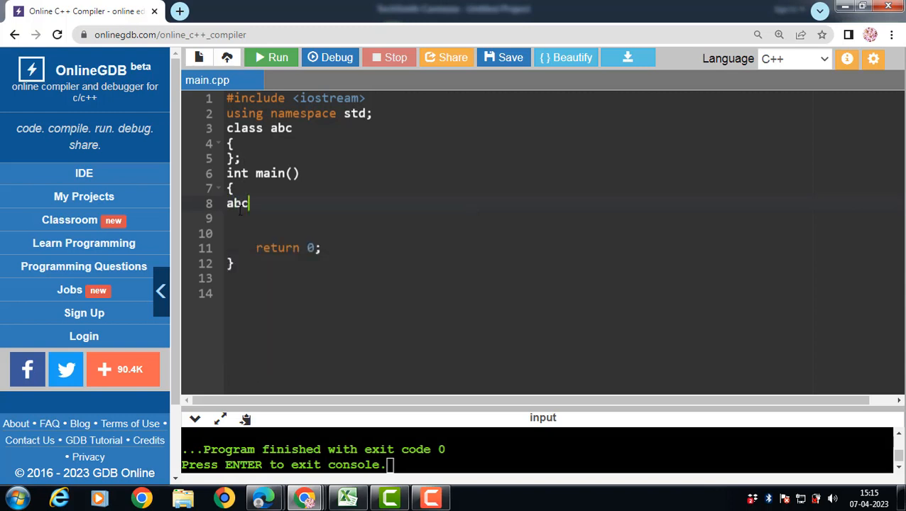
{"action": "type", "text": "a1,a2;"}
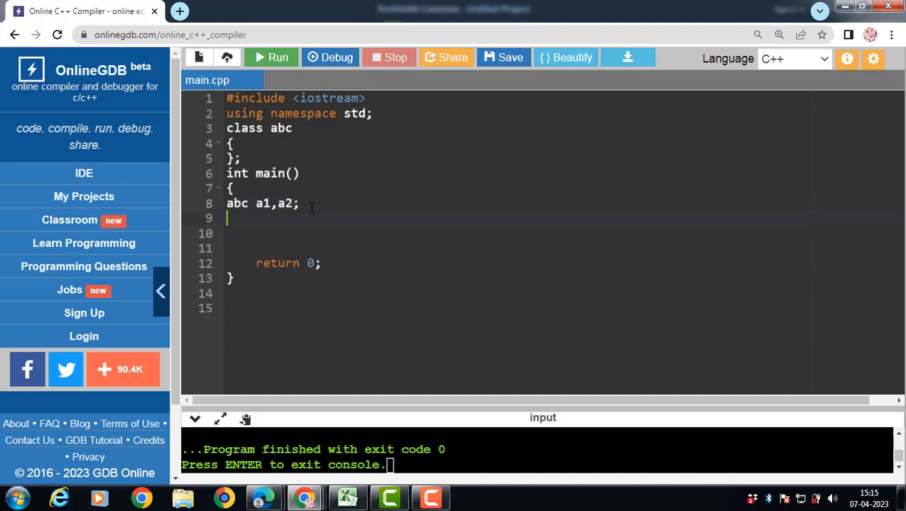
{"action": "type", "text": "a1"}
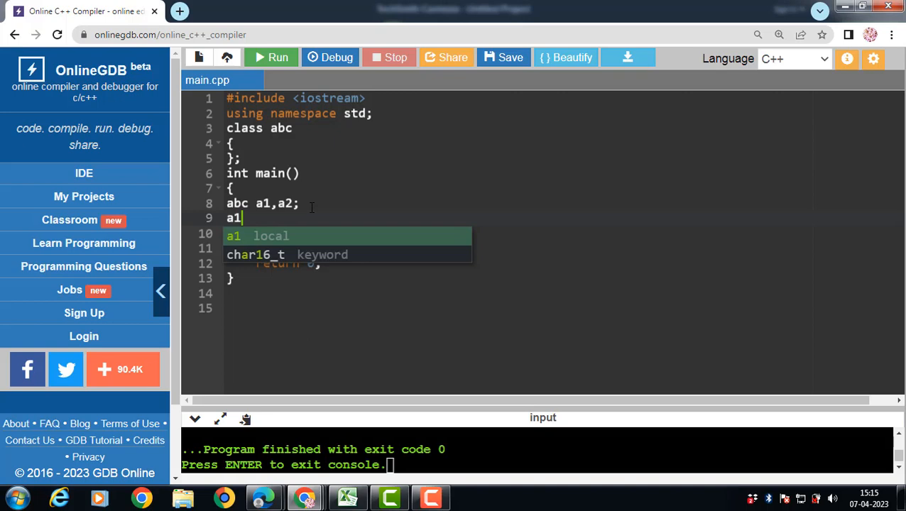
{"action": "type", "text": "=a"}
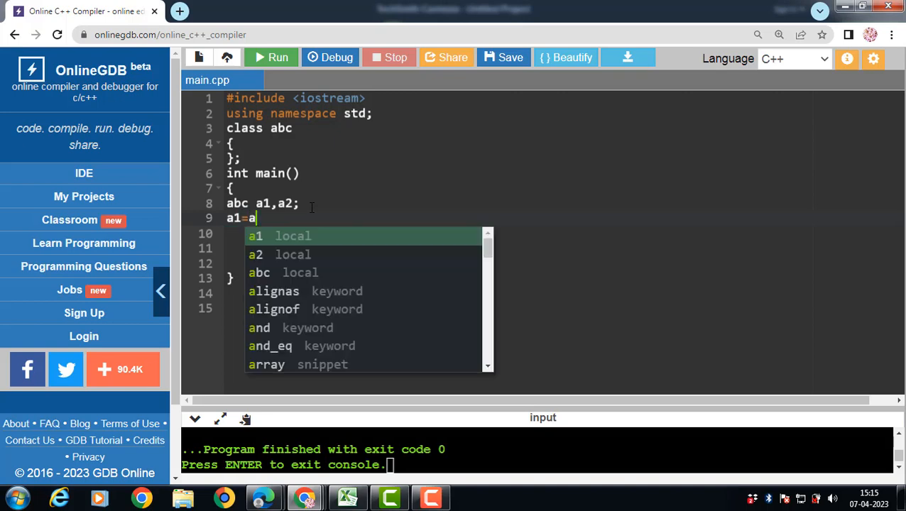
{"action": "type", "text": "2;"}
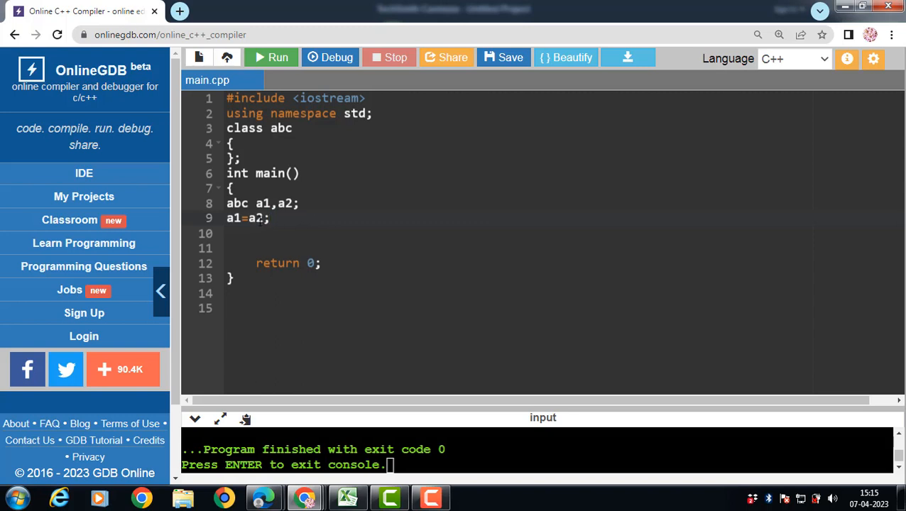
{"action": "double_click", "coordinate": [258, 218]}
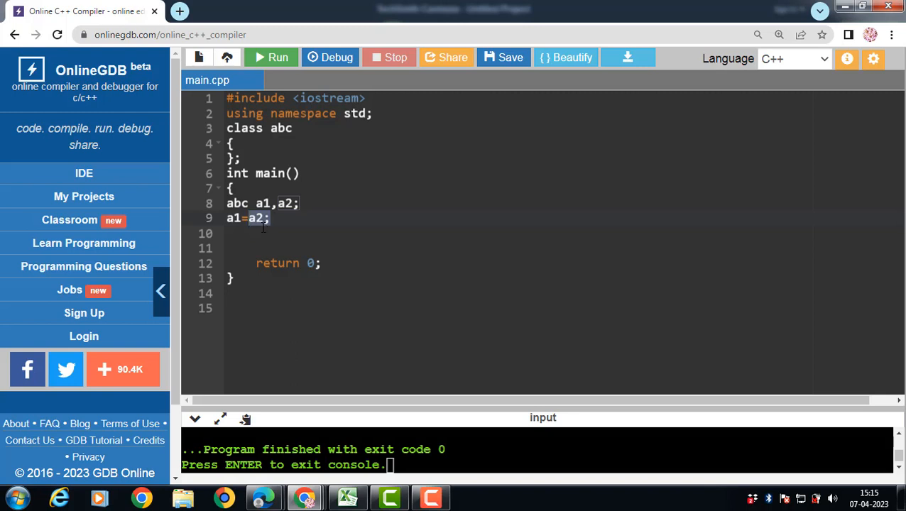
{"action": "mouse_move", "coordinate": [252, 237]}
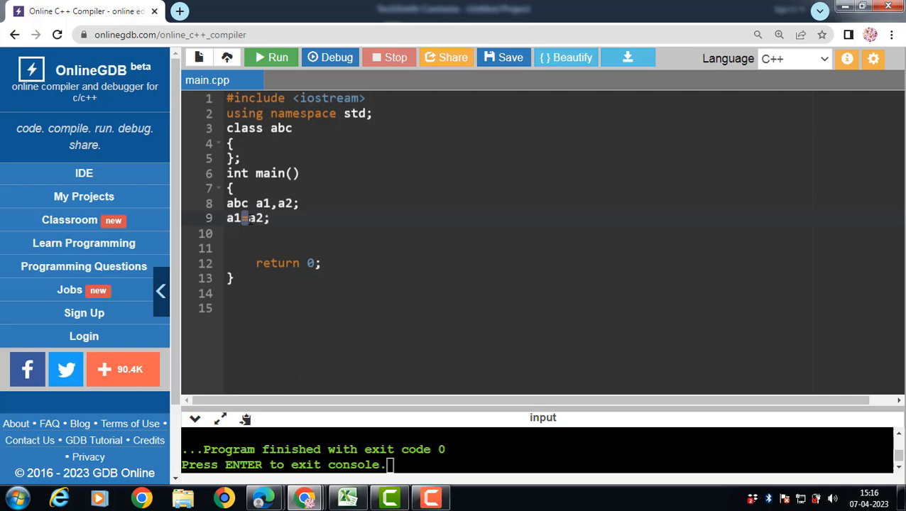
{"action": "left_click_drag", "start_coordinate": [226, 203], "coordinate": [268, 218]}
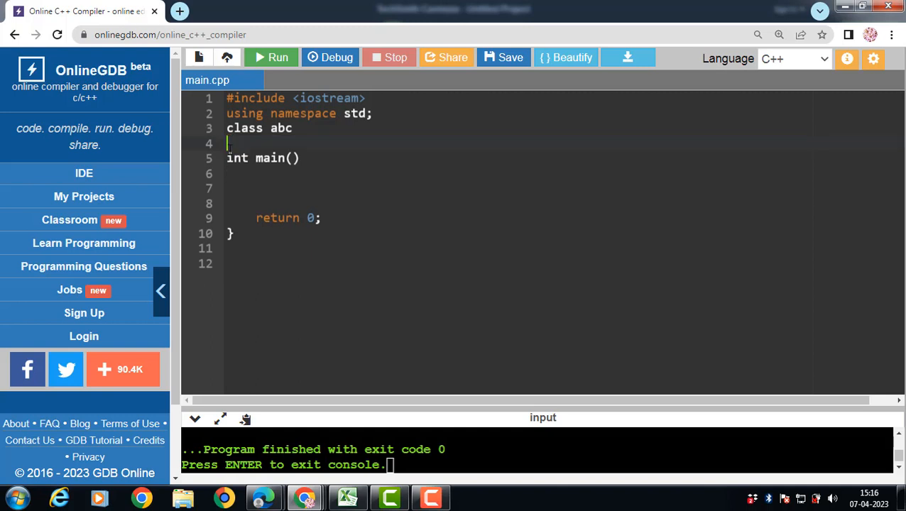
Fill class abc's braces with int a,b; followed by a public: label.
{"action": "type", "text": "{"}
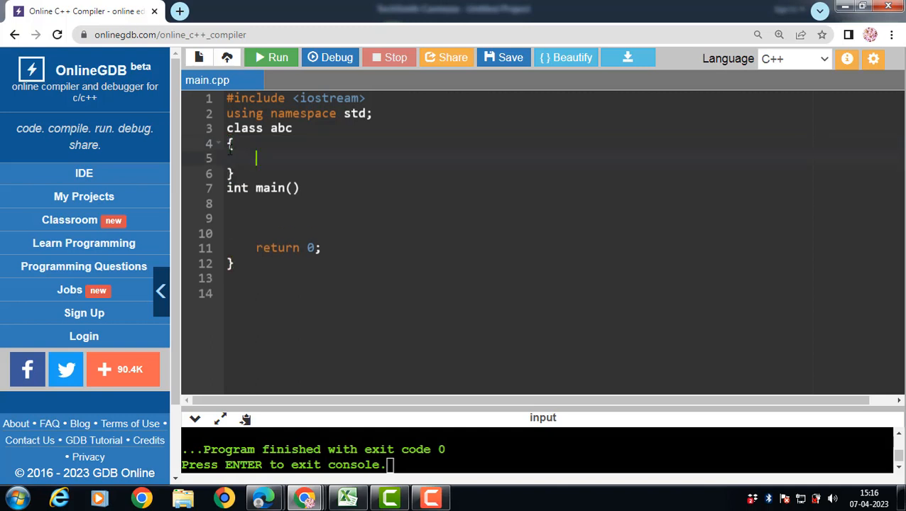
{"action": "type", "text": "int"}
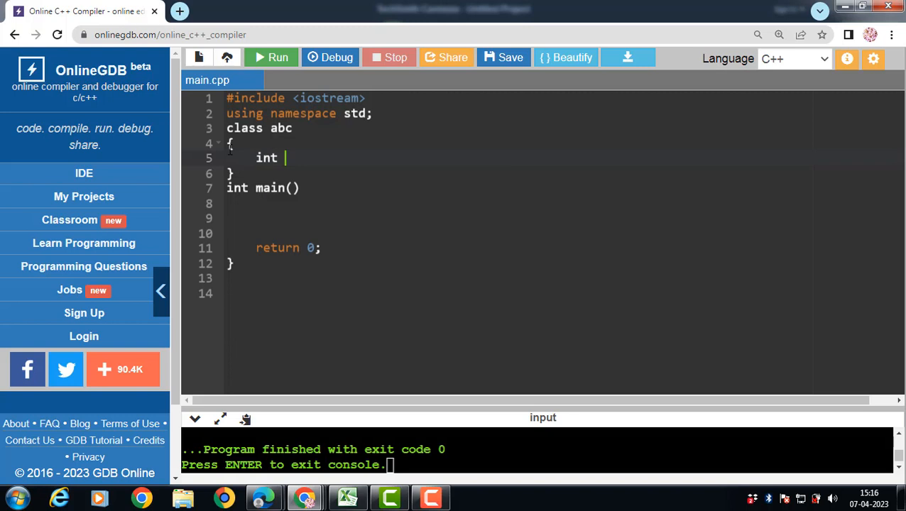
{"action": "type", "text": "a,b;"}
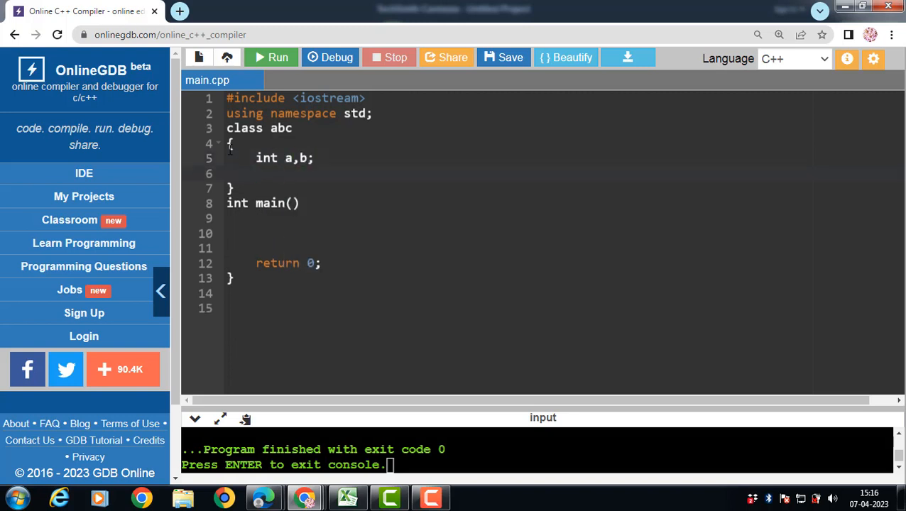
{"action": "type", "text": "public:"}
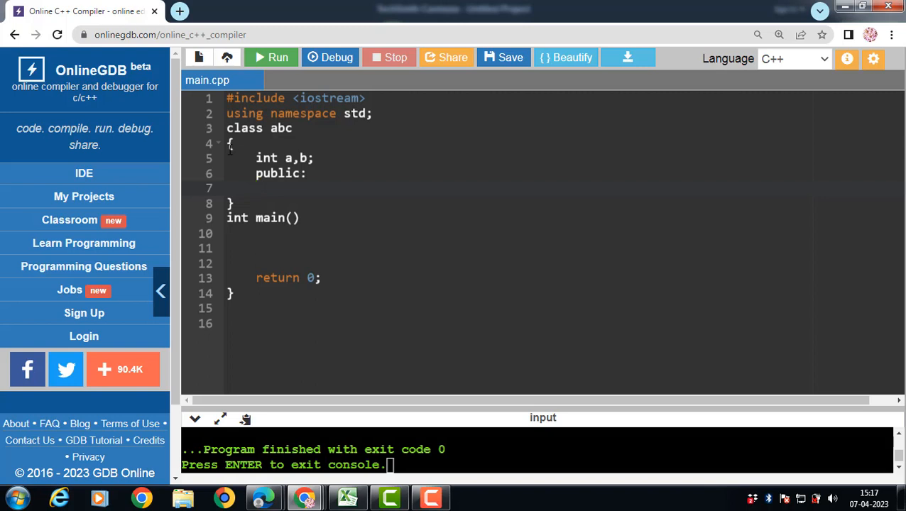
Add a default constructor abc() that sets the members to 0.
{"action": "type", "text": "ab"}
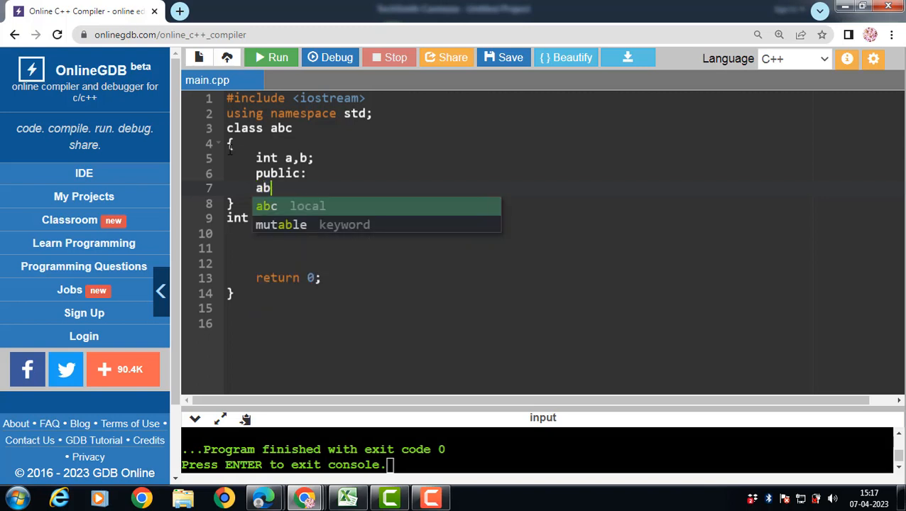
{"action": "type", "text": "c()"}
{"action": "type", "text": "a="}
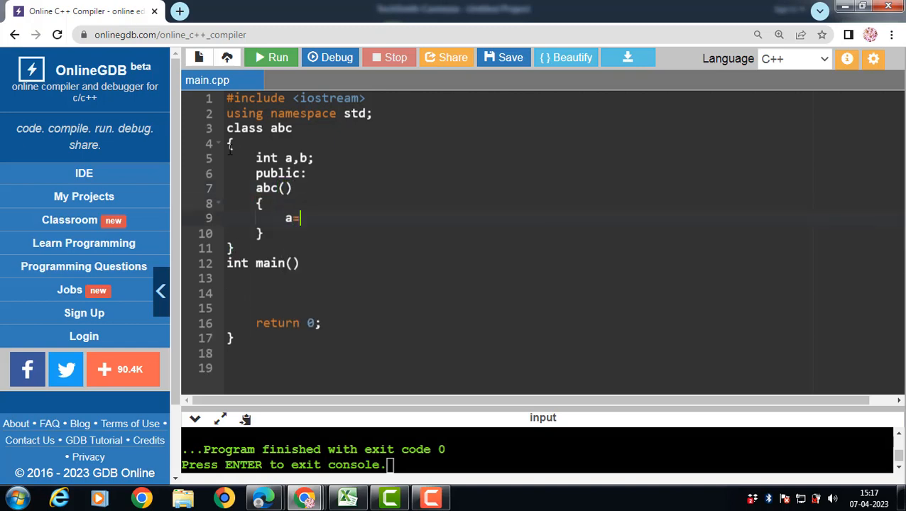
{"action": "type", "text": "0;"}
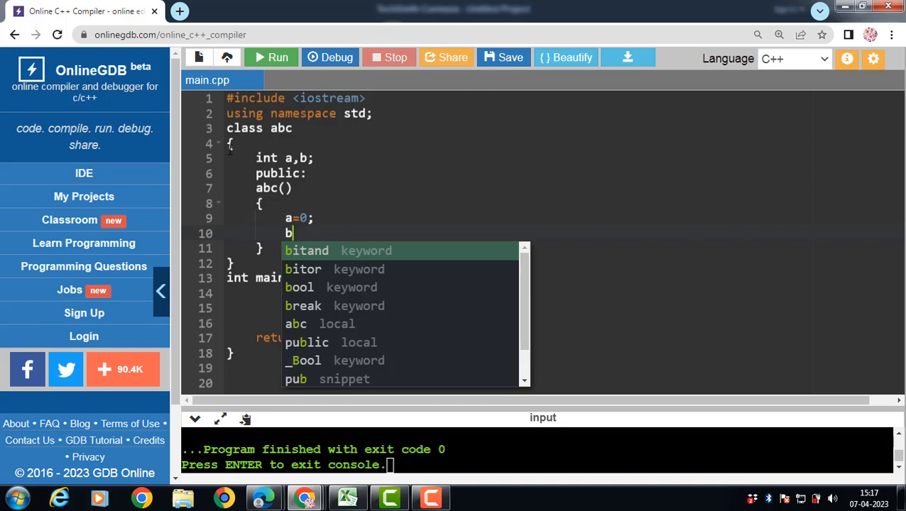
{"action": "type", "text": "=0"}
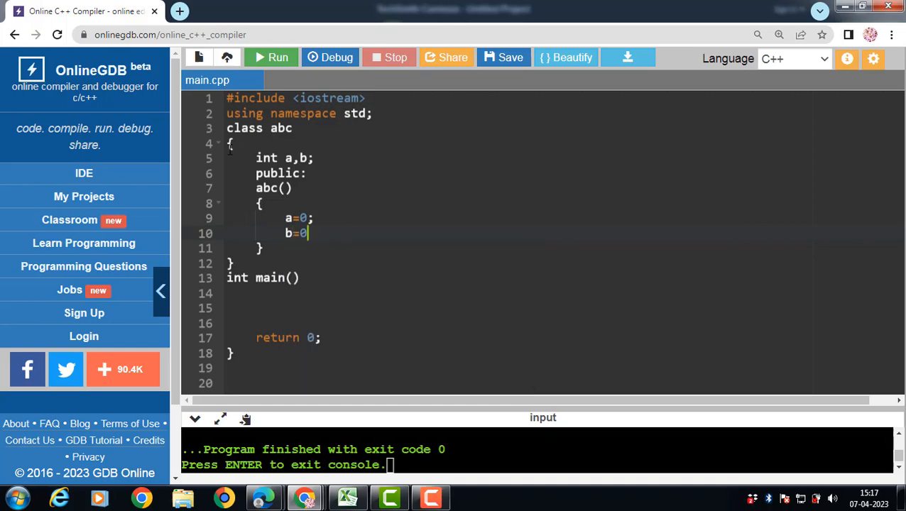
{"action": "type", "text": ";"}
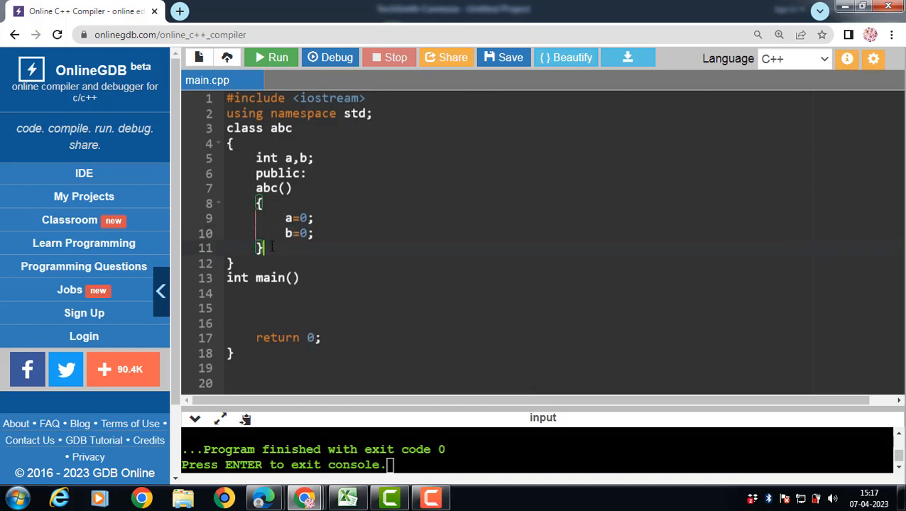
Add a second abc constructor taking two int parameters for a and b.
{"action": "type", "text": "abc ()"}
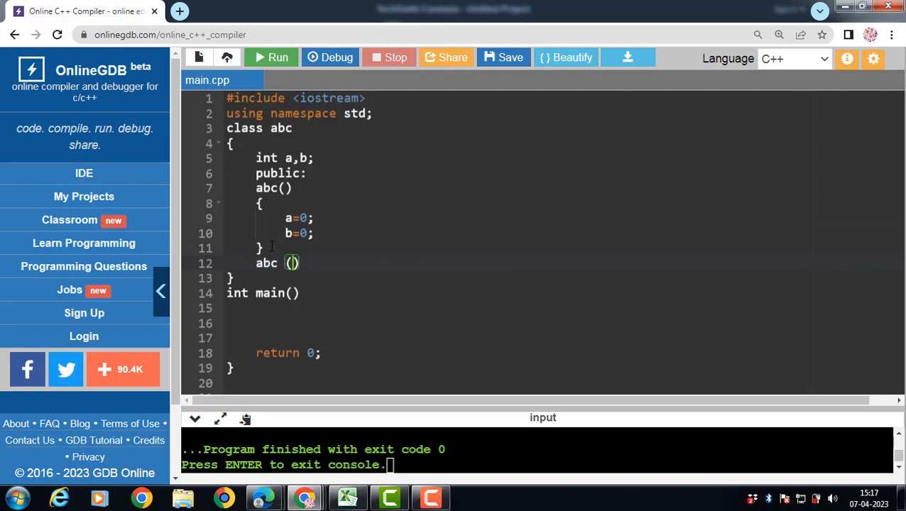
{"action": "type", "text": "int a1,int b1"}
{"action": "type", "text": "a=a1;"}
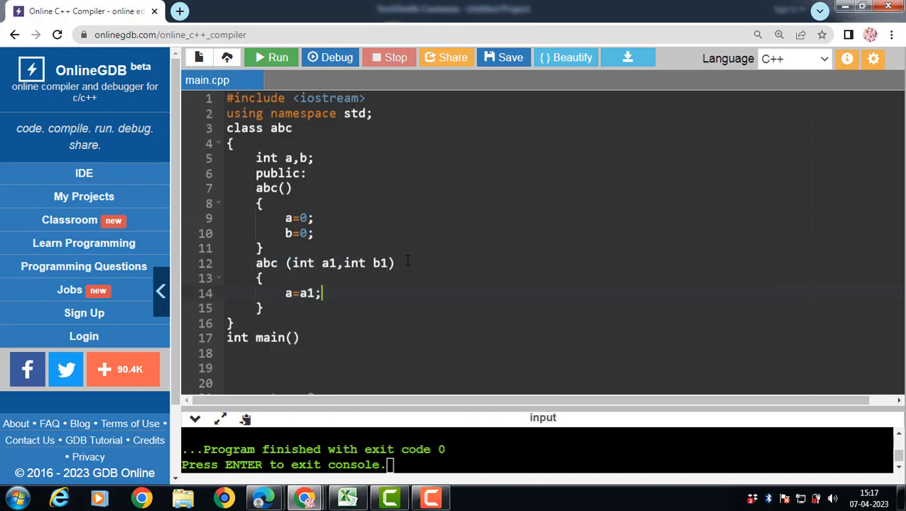
{"action": "type", "text": "b"}
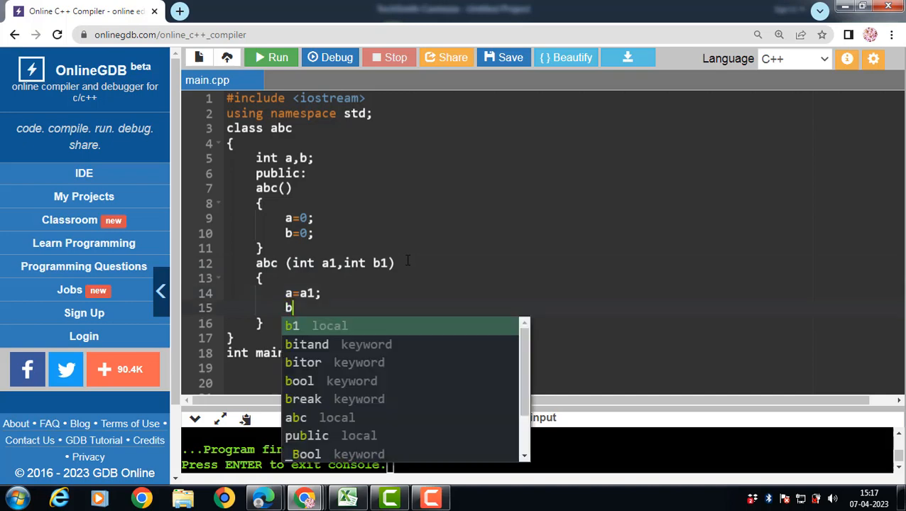
{"action": "type", "text": "=a"}
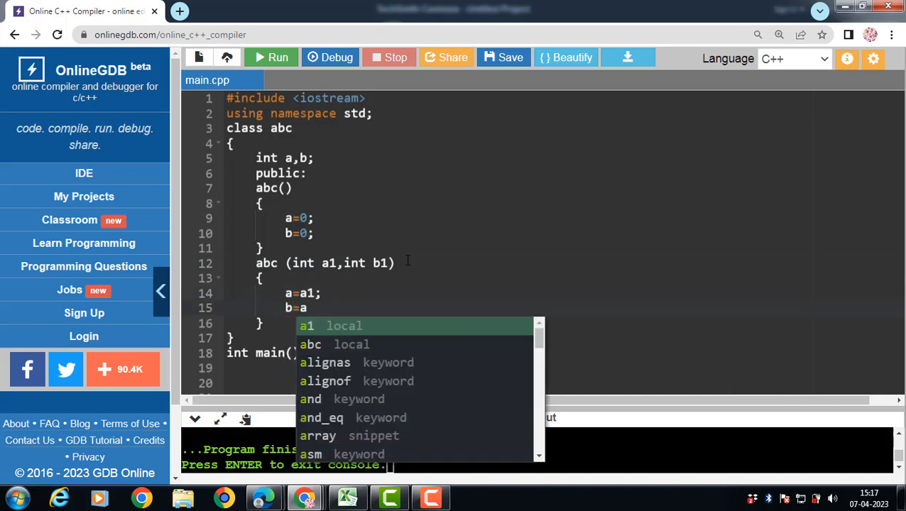
{"action": "type", "text": "1"}
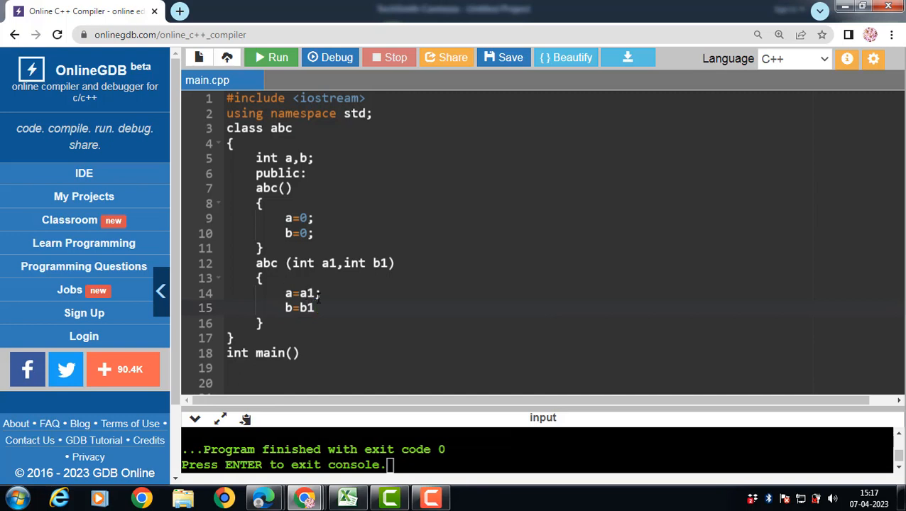
{"action": "type", "text": ";"}
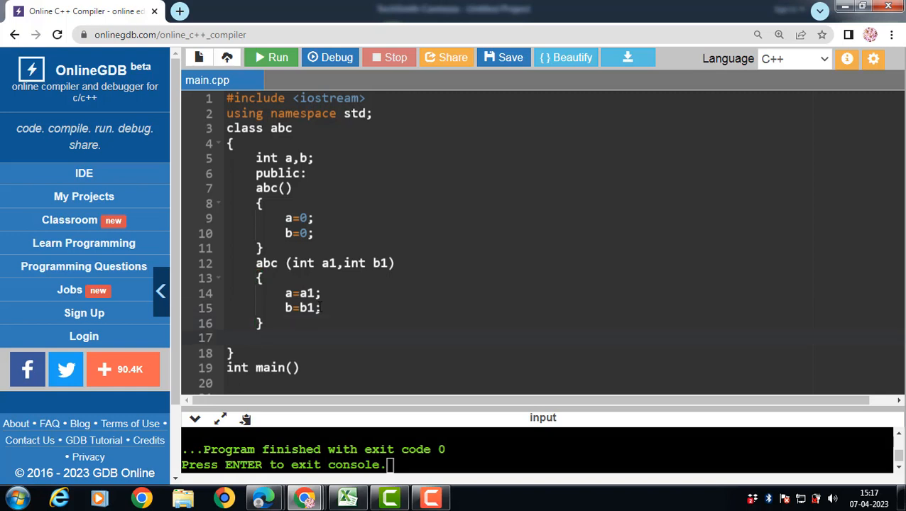
Add void operator=(abc &c) setting a=c.a and b=c.b.
{"action": "type", "text": "voi"}
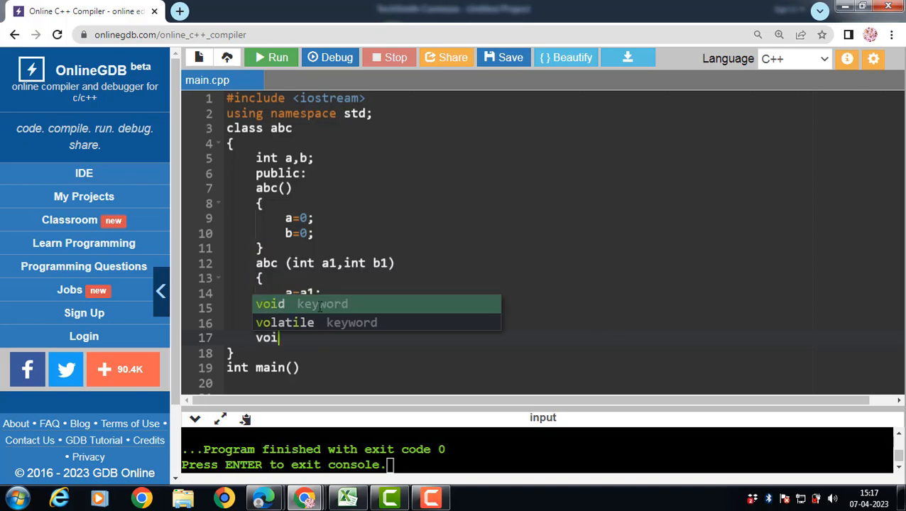
{"action": "type", "text": "operator"}
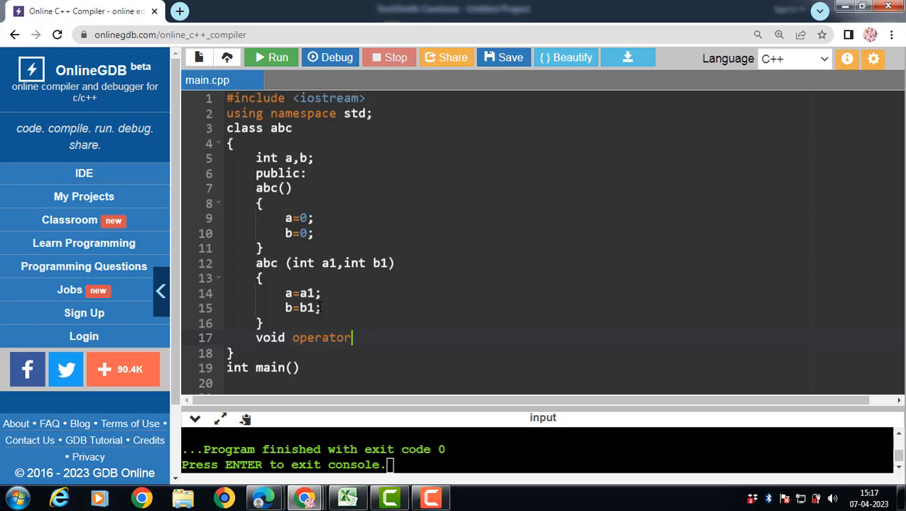
{"action": "type", "text": "="}
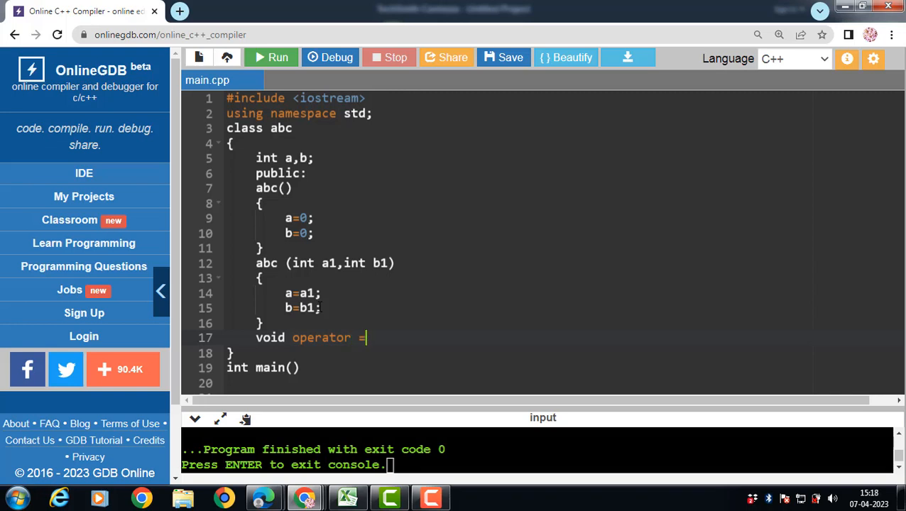
{"action": "type", "text": "()"}
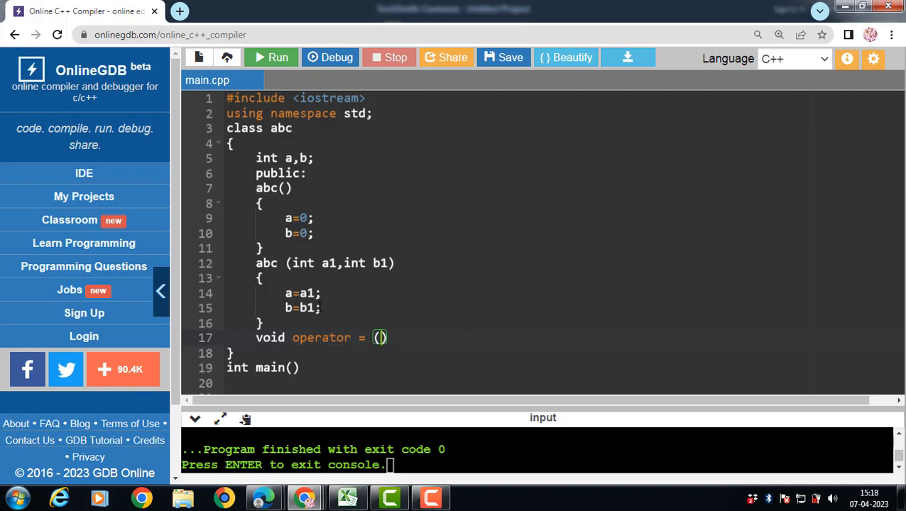
{"action": "type", "text": "anc"}
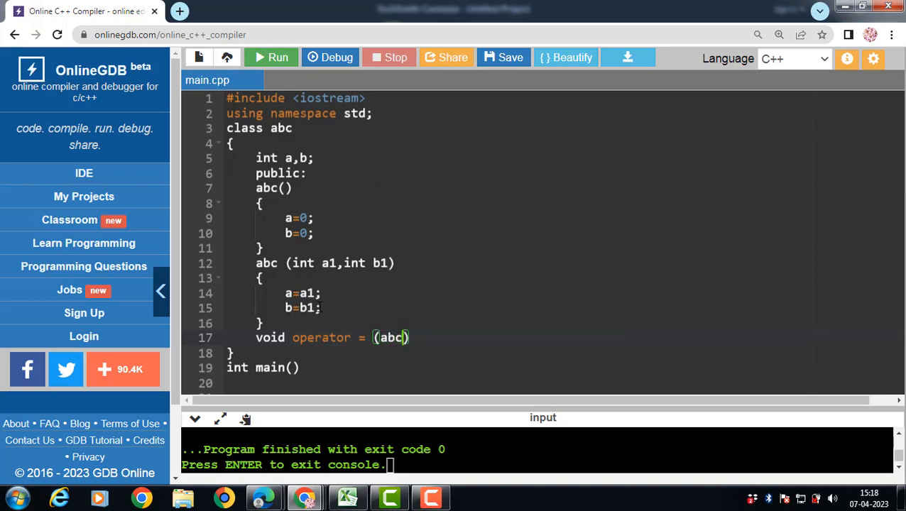
{"action": "type", "text": "8"}
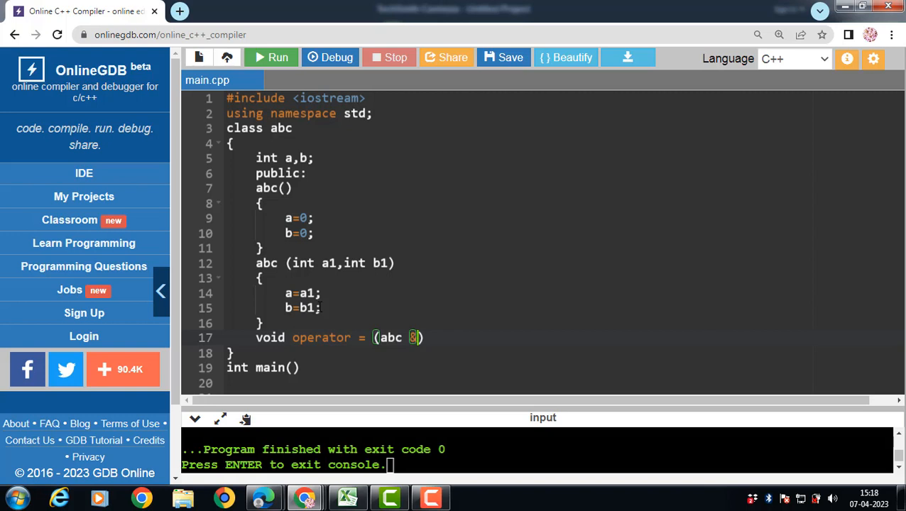
{"action": "type", "text": "&c"}
{"action": "type", "text": "{"}
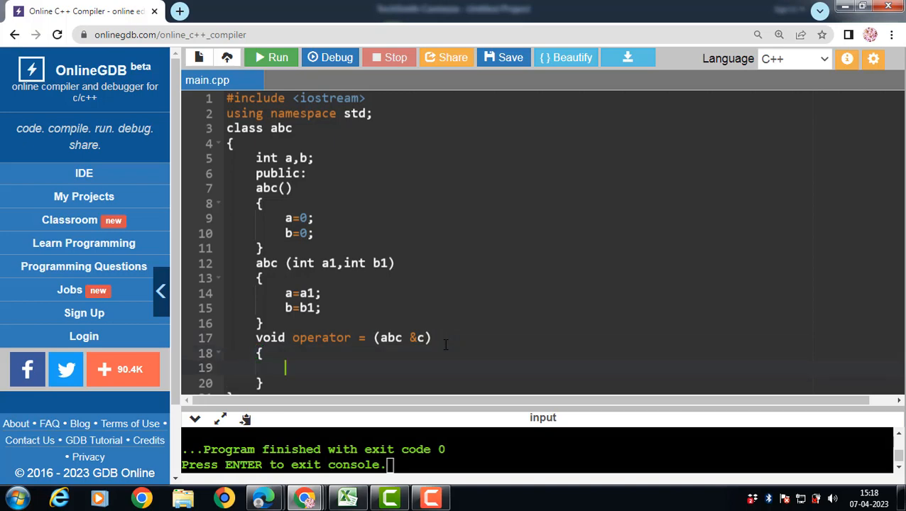
{"action": "type", "text": "a="}
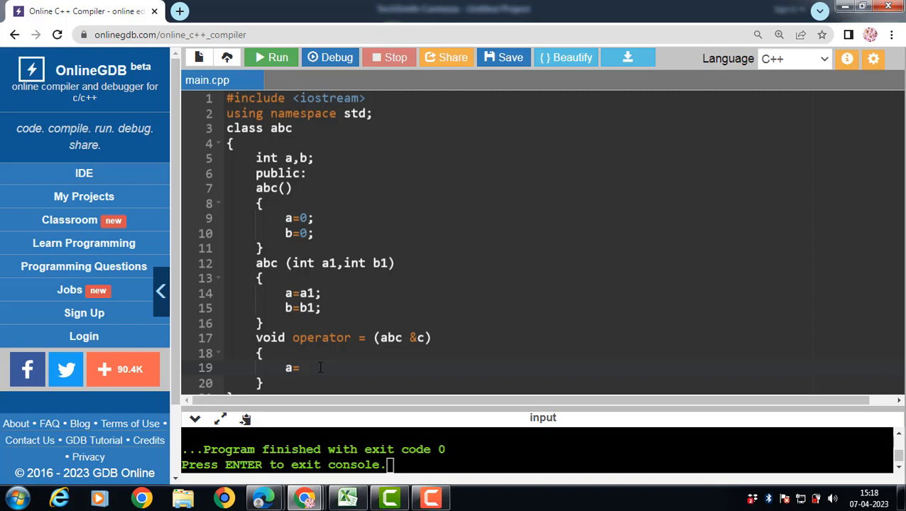
{"action": "type", "text": "c.a;"}
{"action": "type", "text": "int main("}
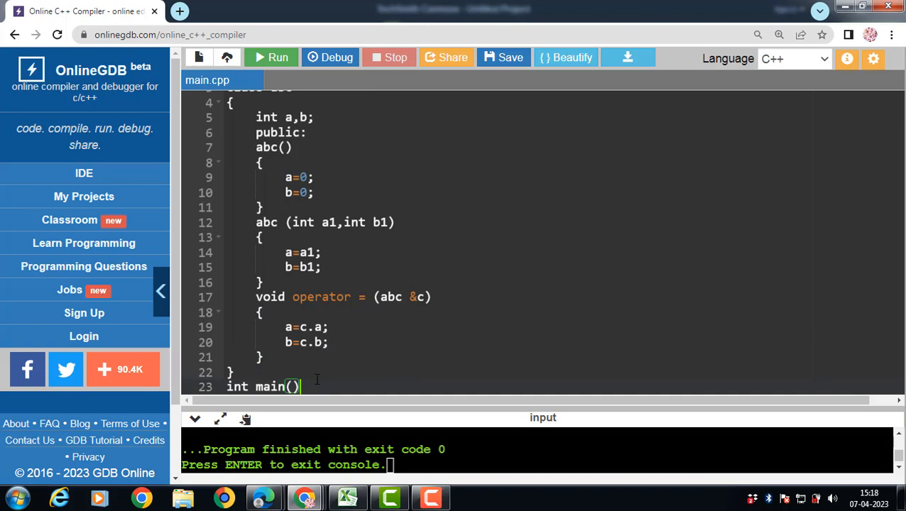
Add void display() printing a and b, and end the class with a semicolon.
{"action": "type", "text": "void display("}
{"action": "type", "text": "cout<<\""}
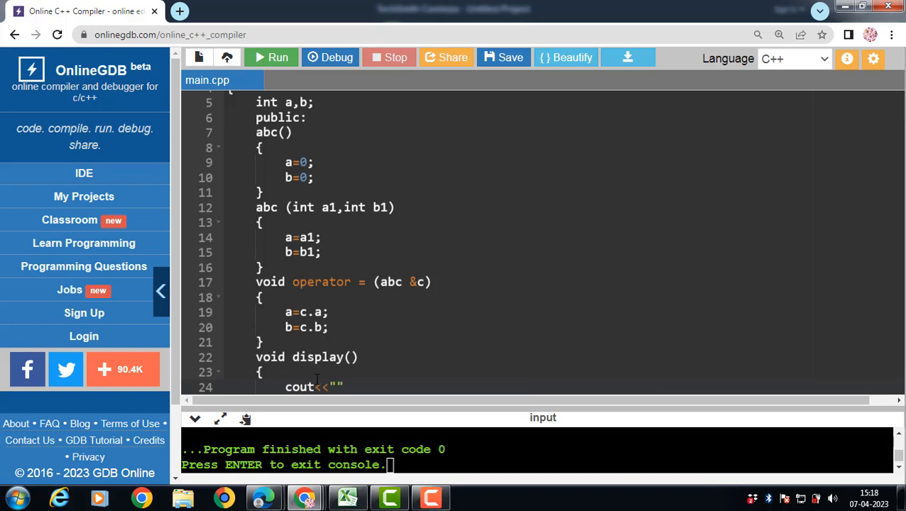
{"action": "type", "text": "a="}
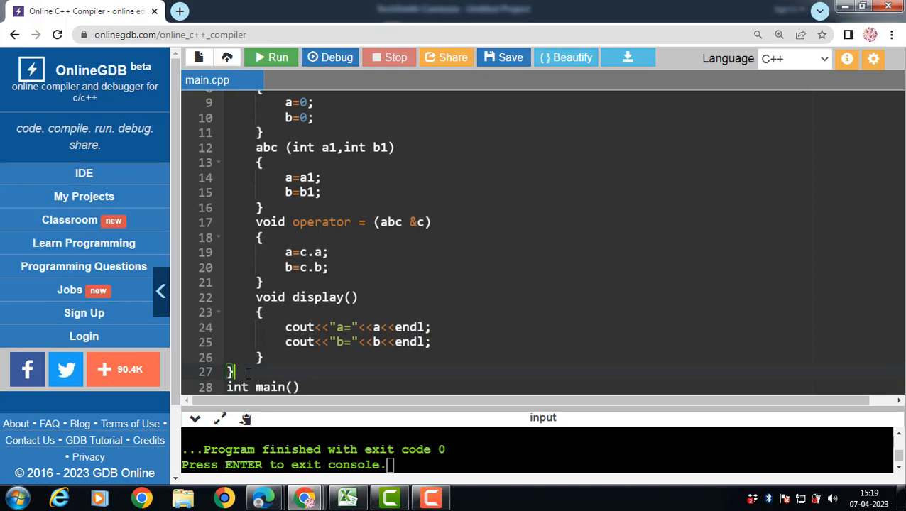
{"action": "type", "text": ";"}
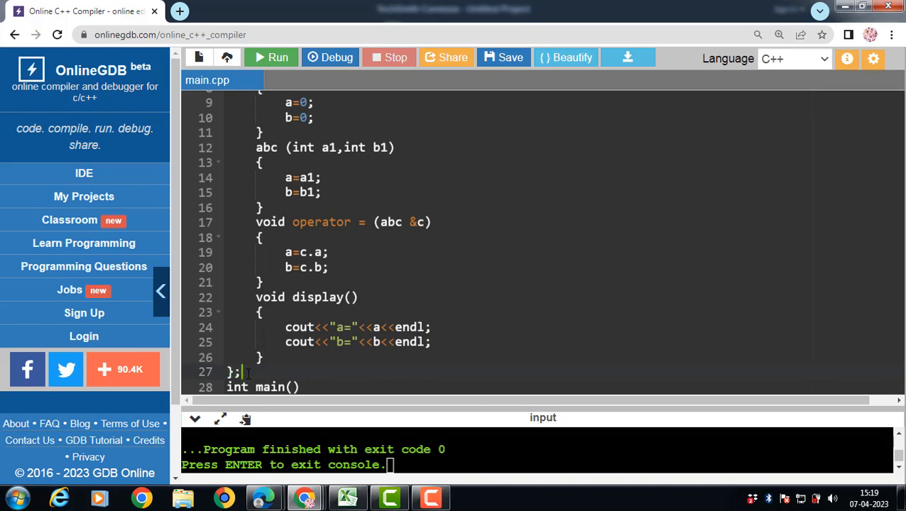
{"action": "mouse_move", "coordinate": [317, 387]}
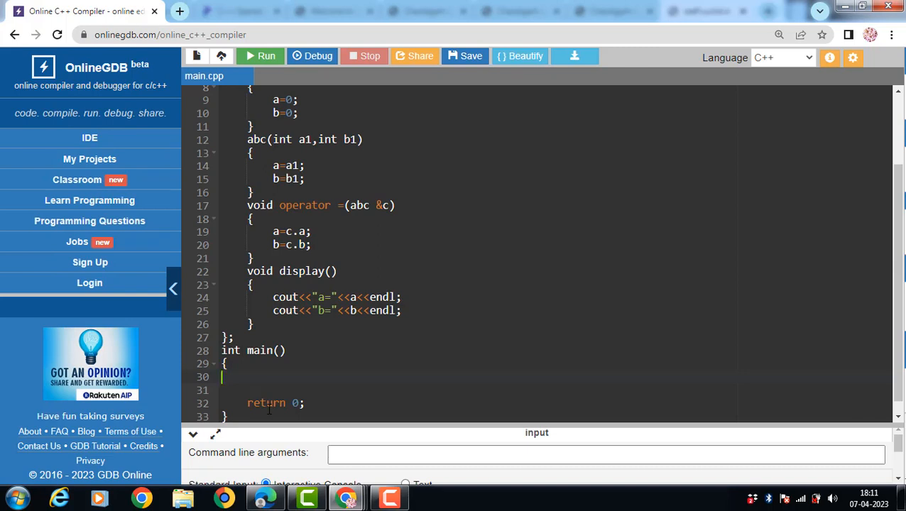
Write abc obj1(12,13); abc obj2; and obj2=obj1; in main.
{"action": "type", "text": "abc"}
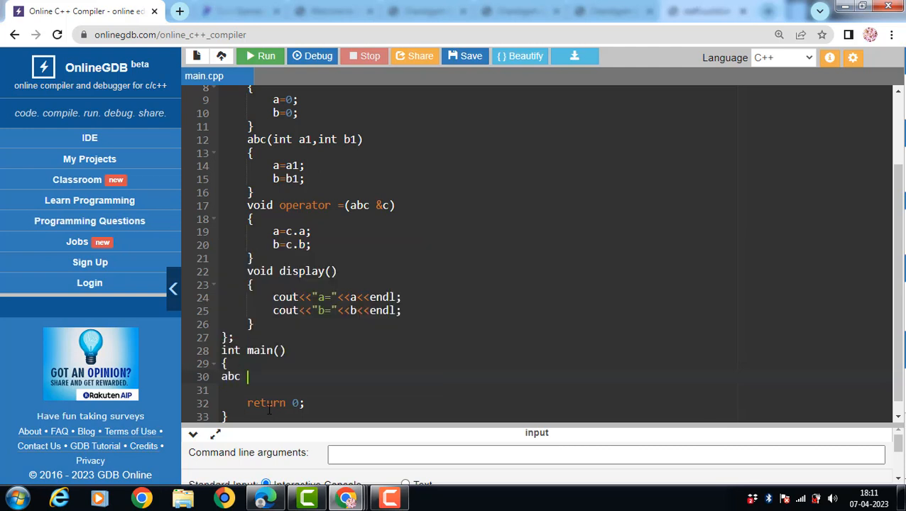
{"action": "type", "text": "obj1"}
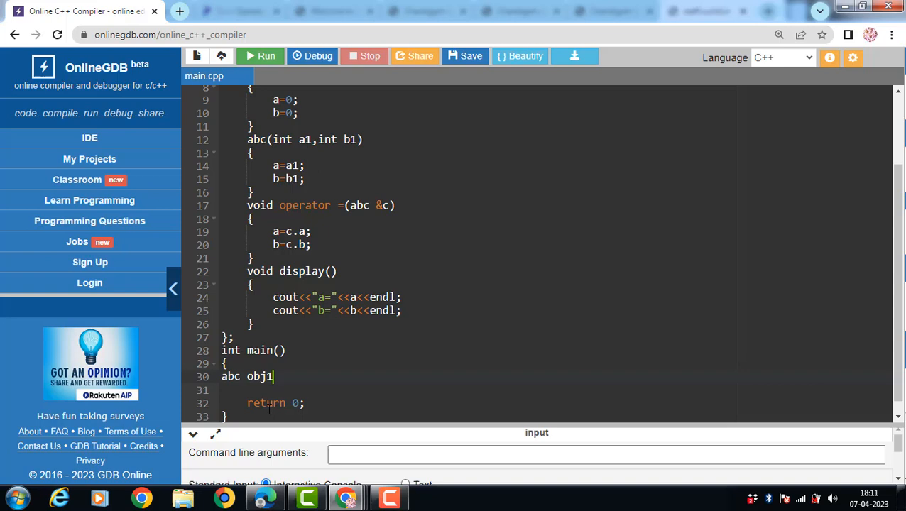
{"action": "type", "text": "()"}
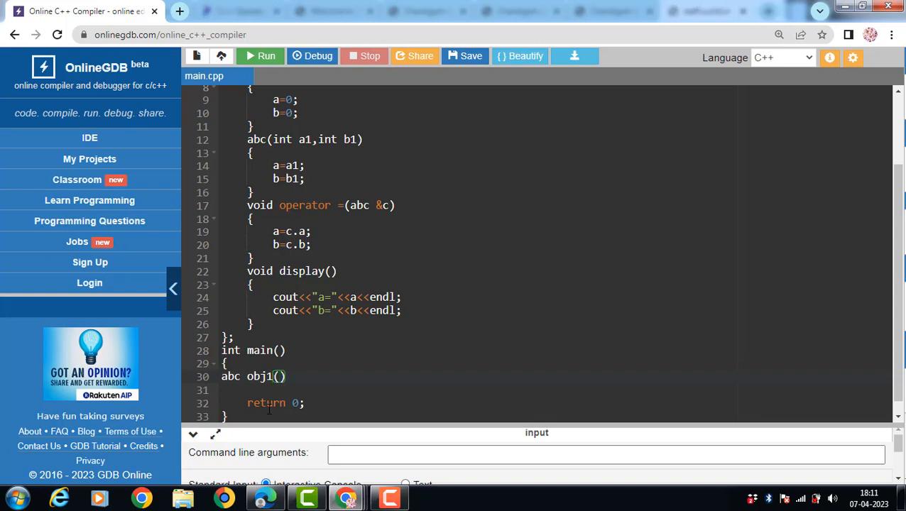
{"action": "type", "text": "12,"}
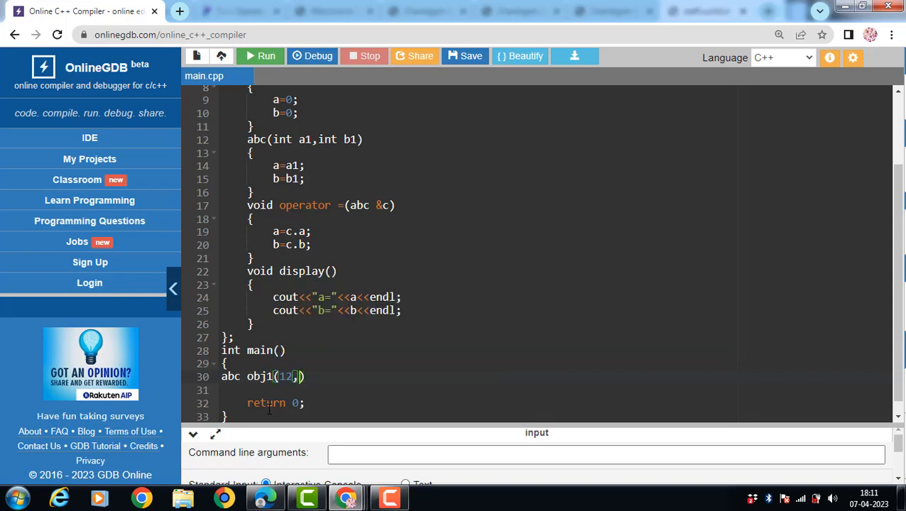
{"action": "type", "text": "13"}
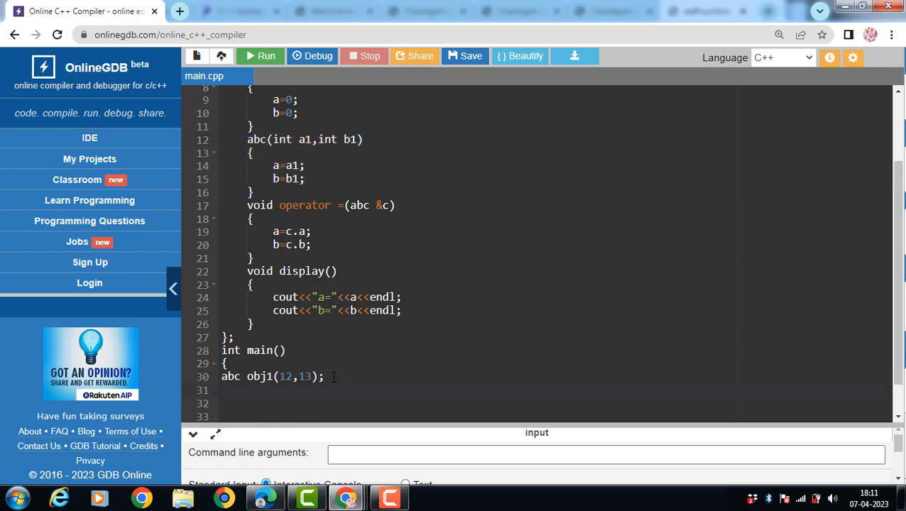
{"action": "type", "text": "abc"}
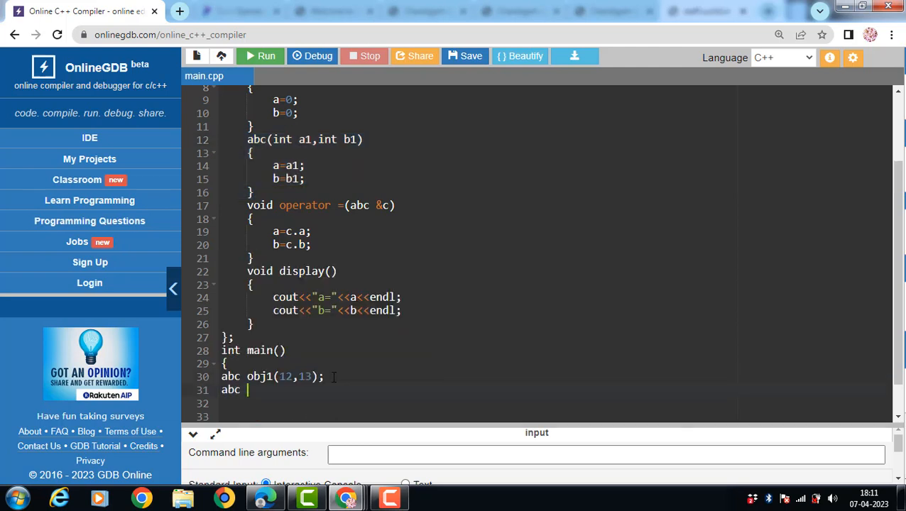
{"action": "type", "text": "obj2"}
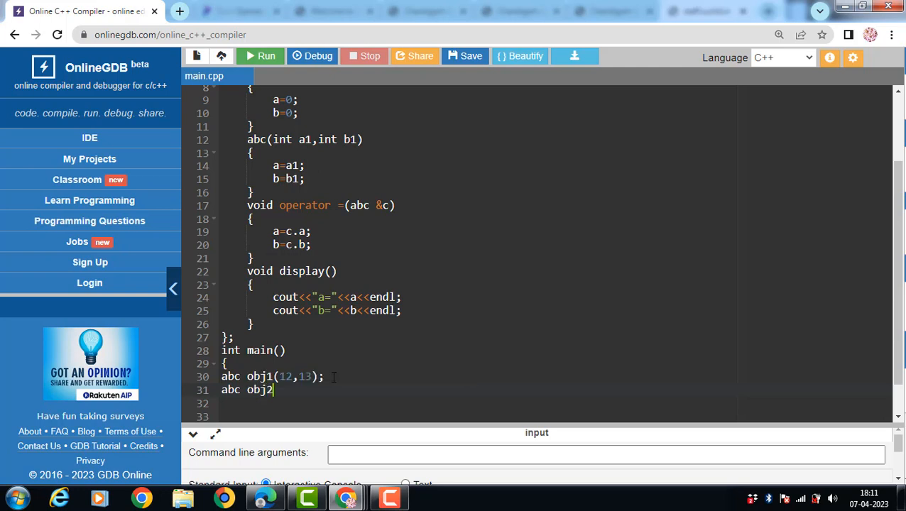
{"action": "type", "text": ";"}
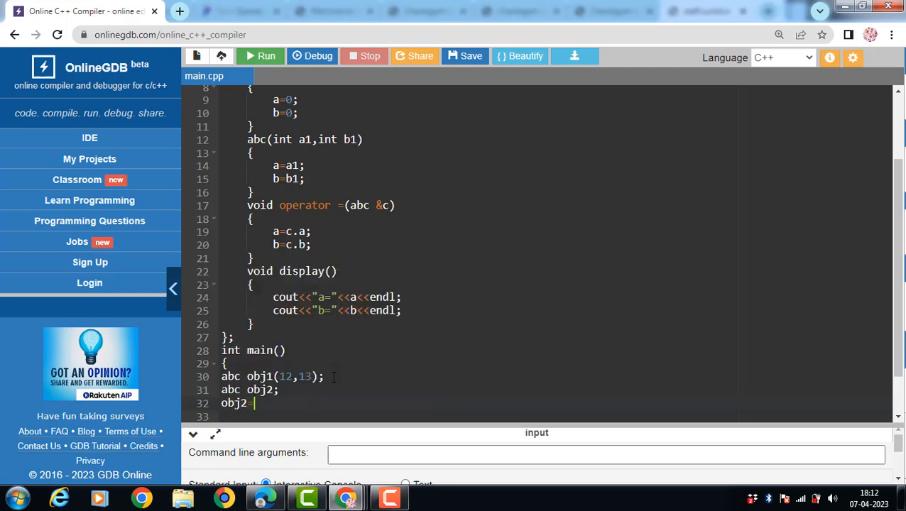
{"action": "type", "text": "obj1;"}
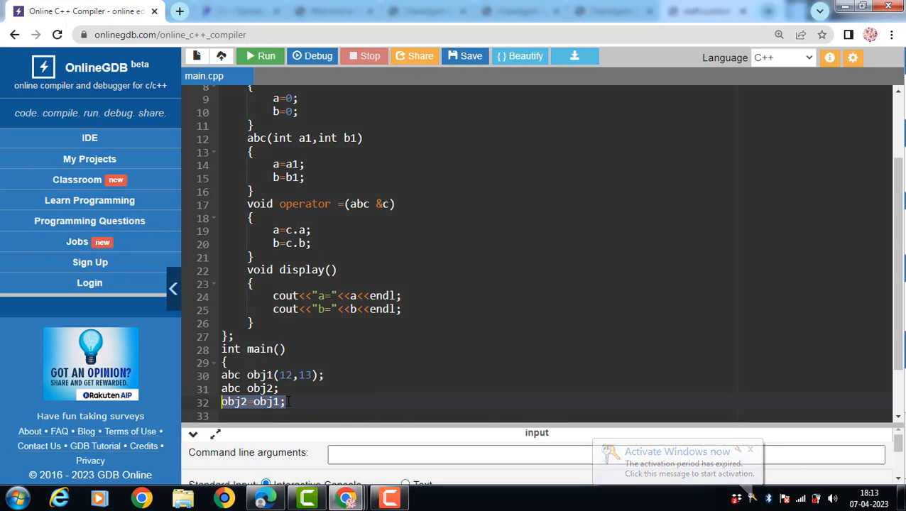
{"action": "left_click", "coordinate": [287, 401]}
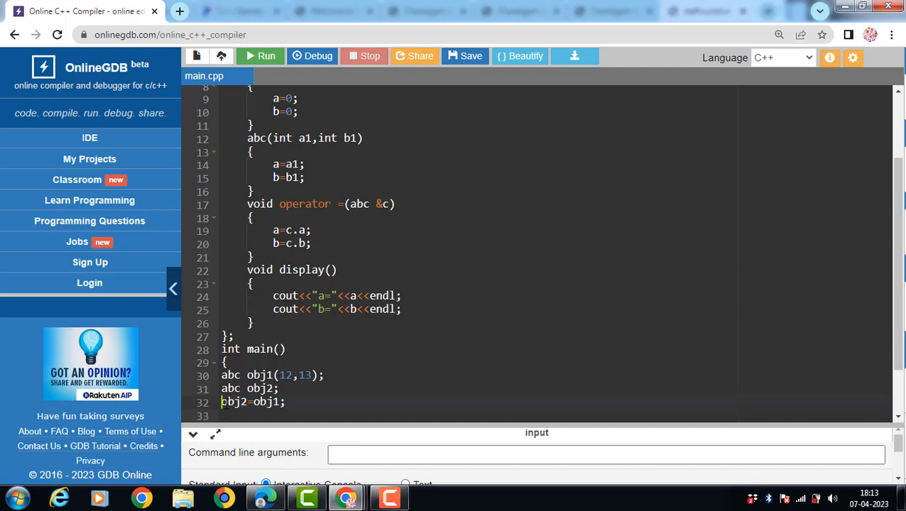
{"action": "double_click", "coordinate": [233, 401]}
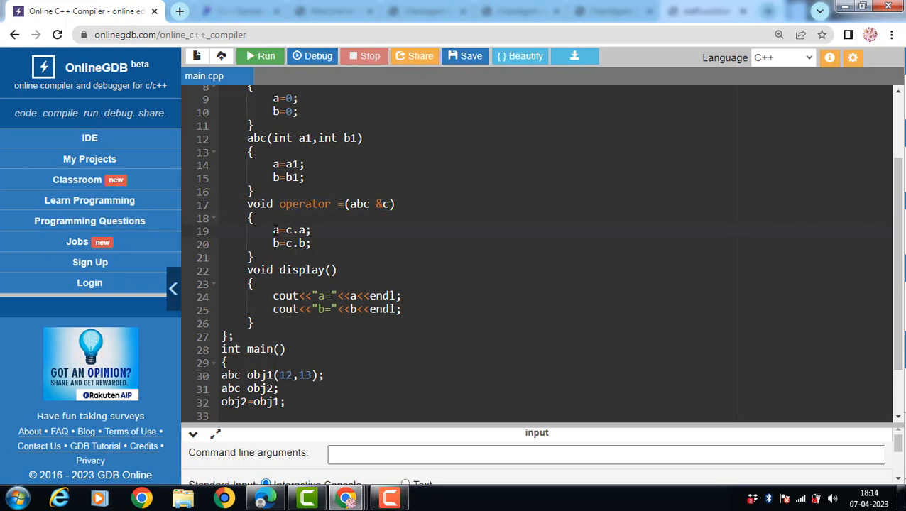
{"action": "double_click", "coordinate": [291, 230]}
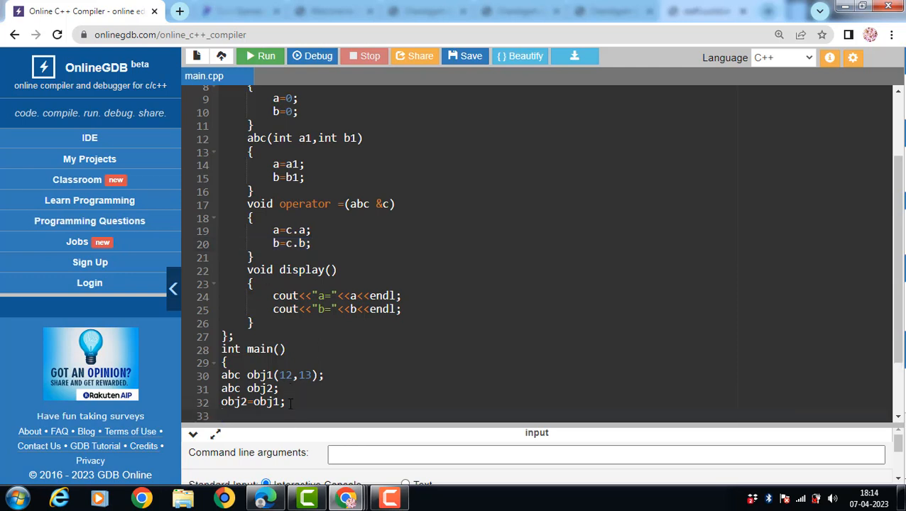
Add obj1.display(); and obj2.display(); to main and run the program.
{"action": "type", "text": "obj2."}
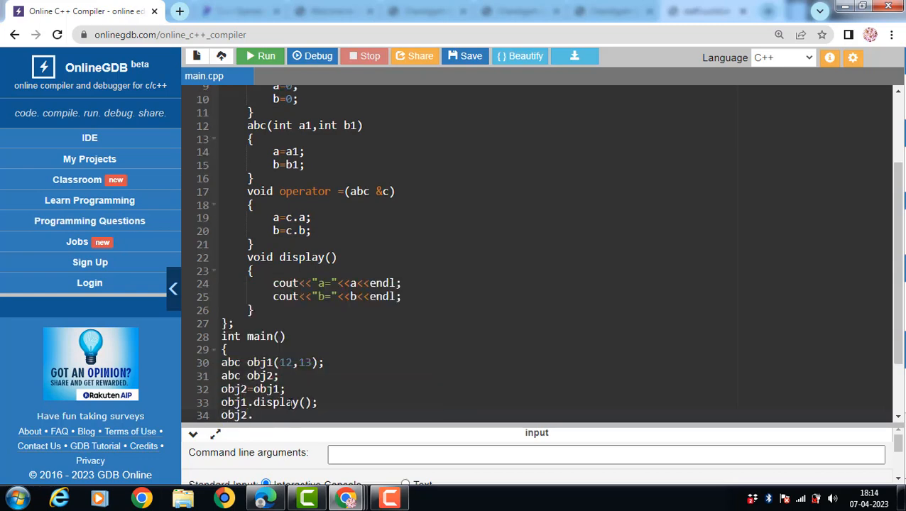
{"action": "type", "text": "display"}
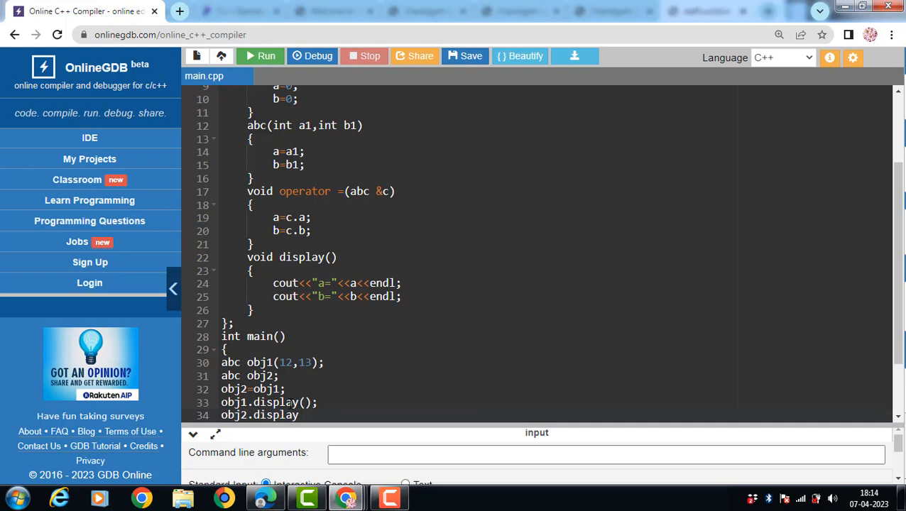
{"action": "type", "text": "();"}
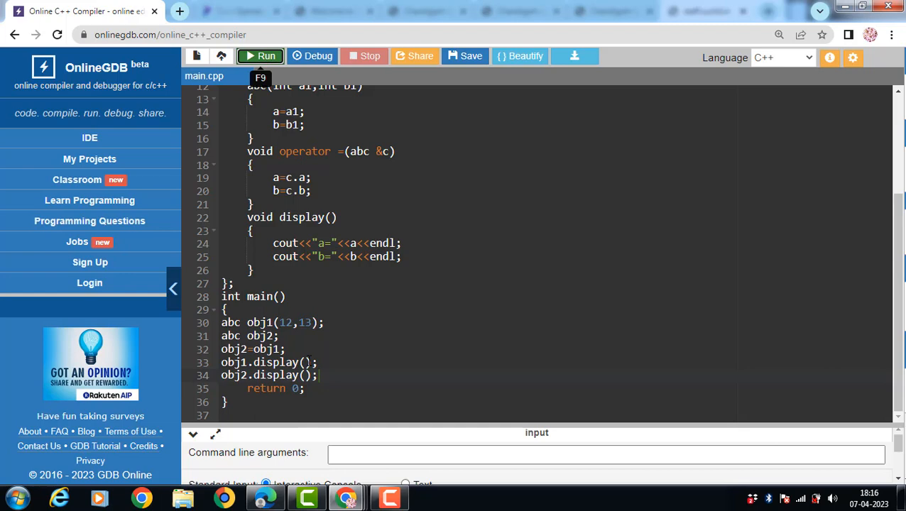
{"action": "left_click", "coordinate": [260, 56]}
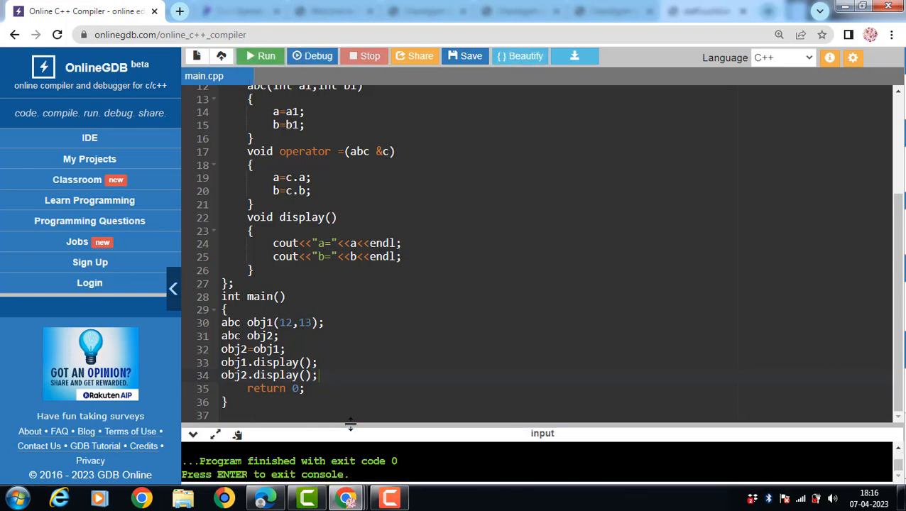
Enlarge the console panel to show the output a=12, b=13 printed twice.
{"action": "left_click_drag", "start_coordinate": [350, 426], "coordinate": [363, 238]}
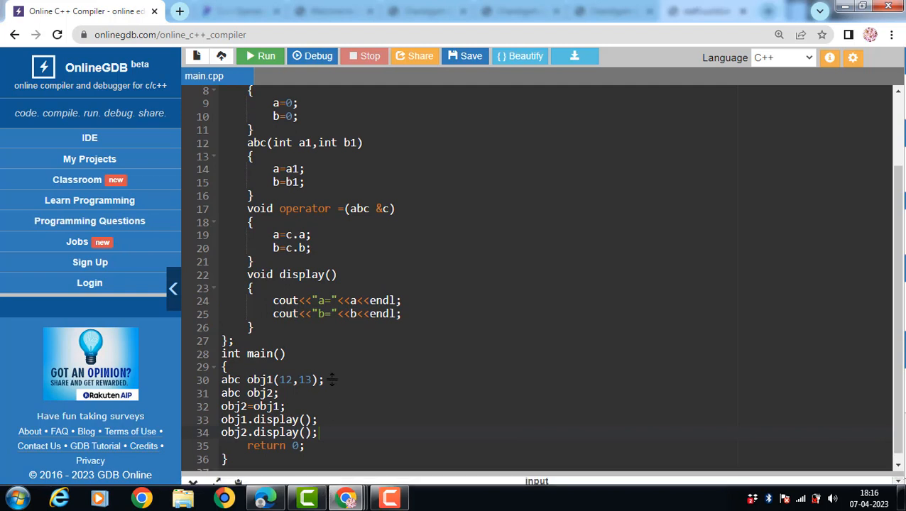
{"action": "left_click", "coordinate": [265, 56]}
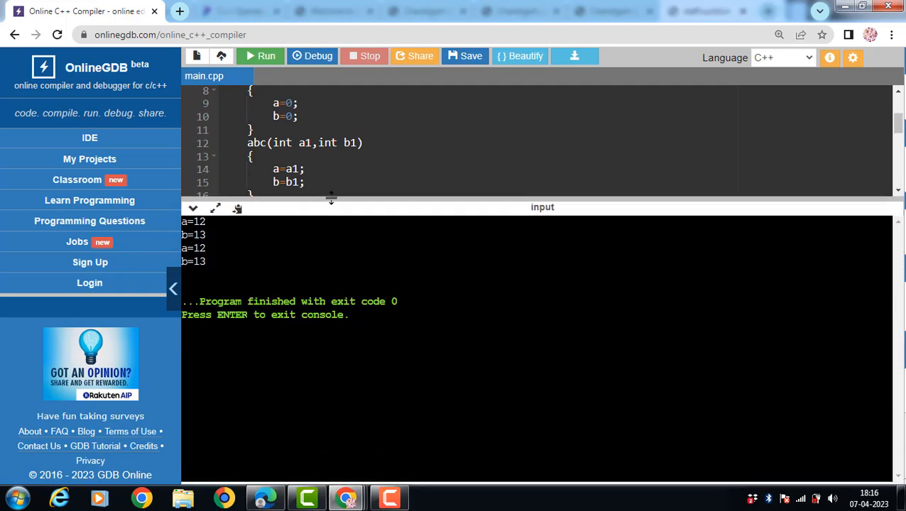